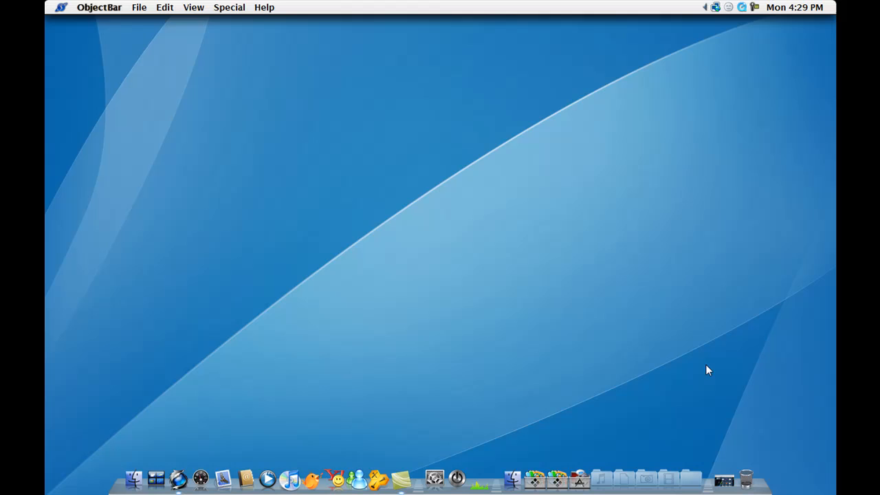
pyautogui.moveTo(588, 321)
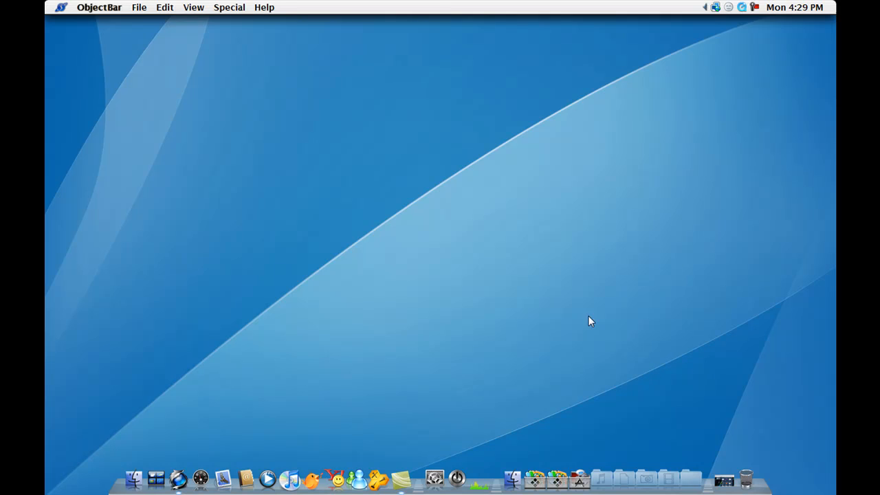
# Click an empty spot on the desktop so ObjectBar shows Desktop as the active application.
pyautogui.click(497, 295)
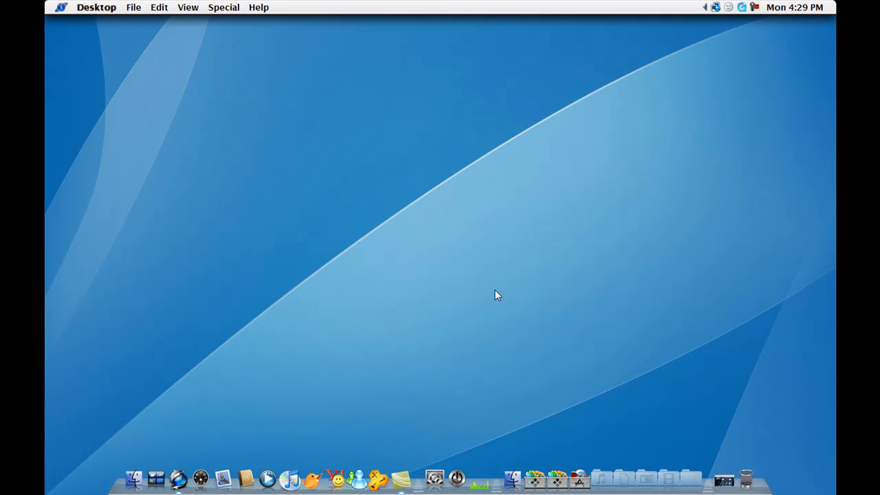
pyautogui.moveTo(659, 365)
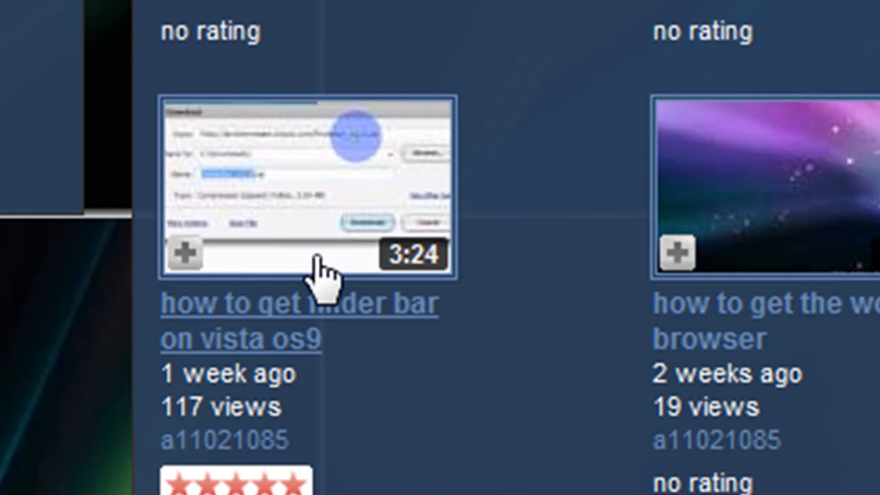
pyautogui.moveTo(403, 193)
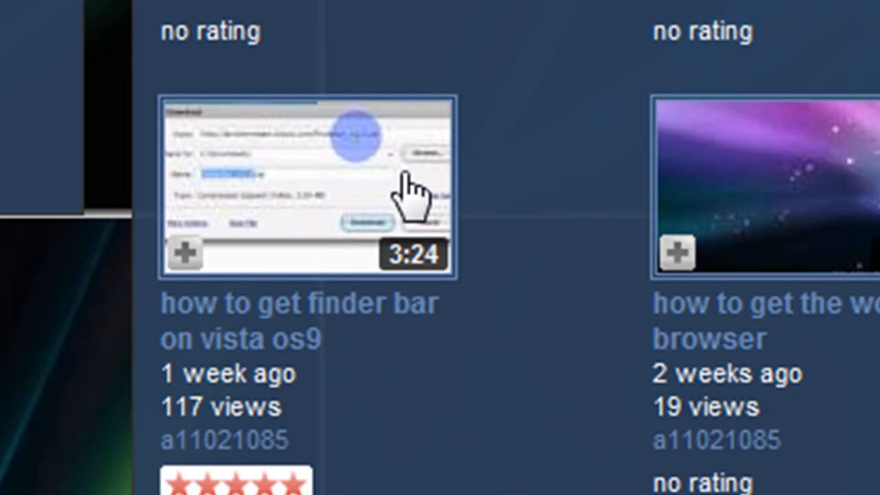
pyautogui.moveTo(550, 127)
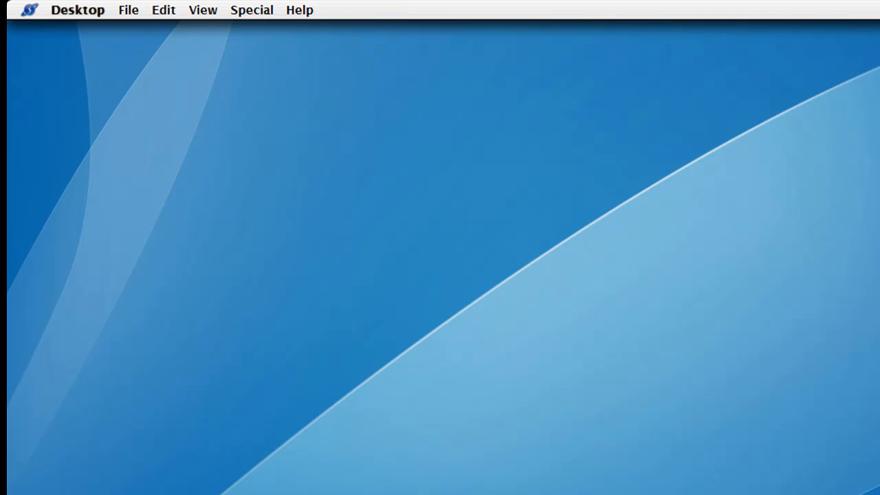
pyautogui.moveTo(390, 209)
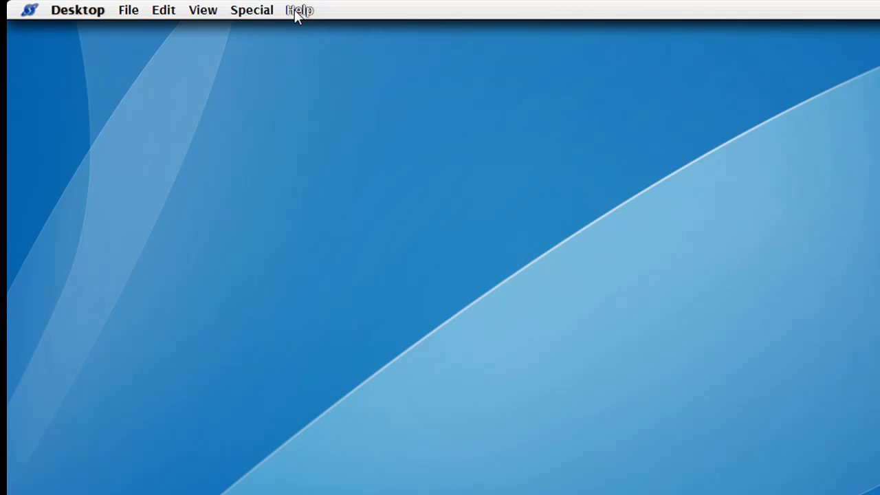
pyautogui.click(29, 9)
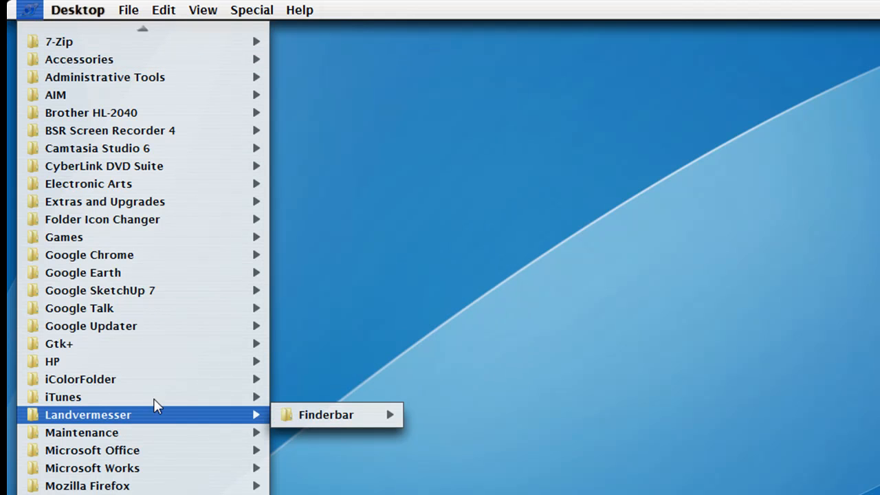
pyautogui.click(77, 10)
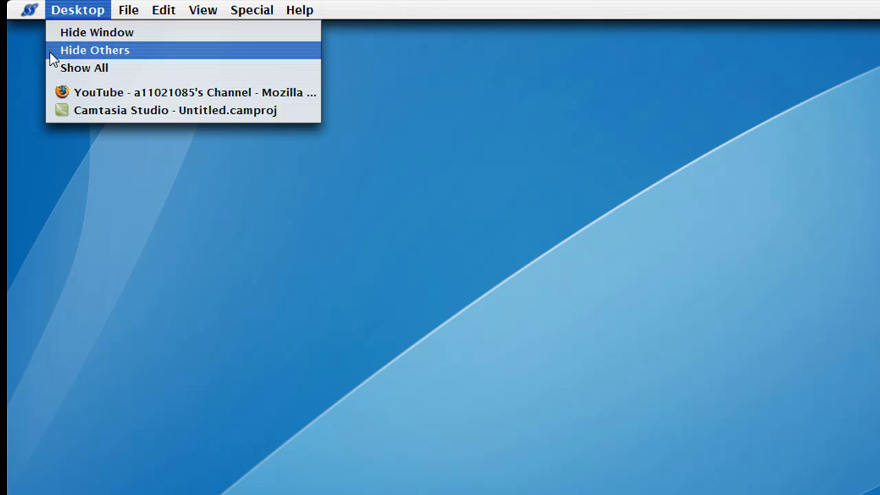
pyautogui.click(127, 9)
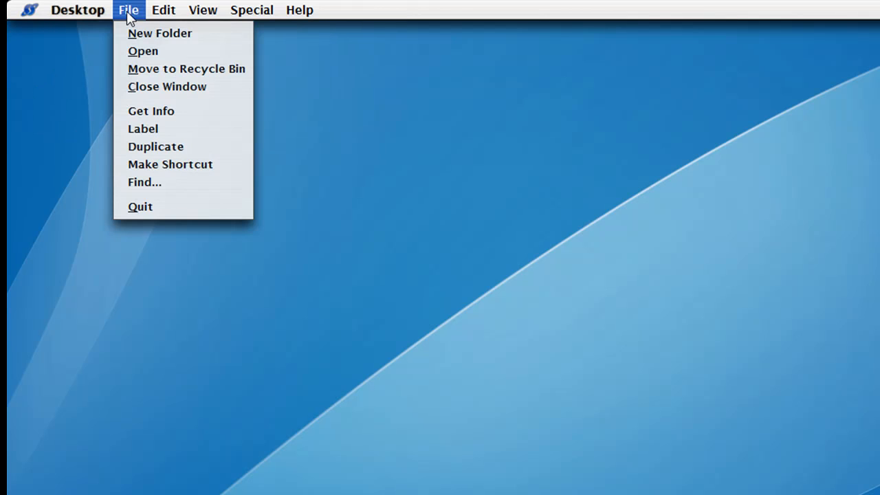
pyautogui.click(202, 9)
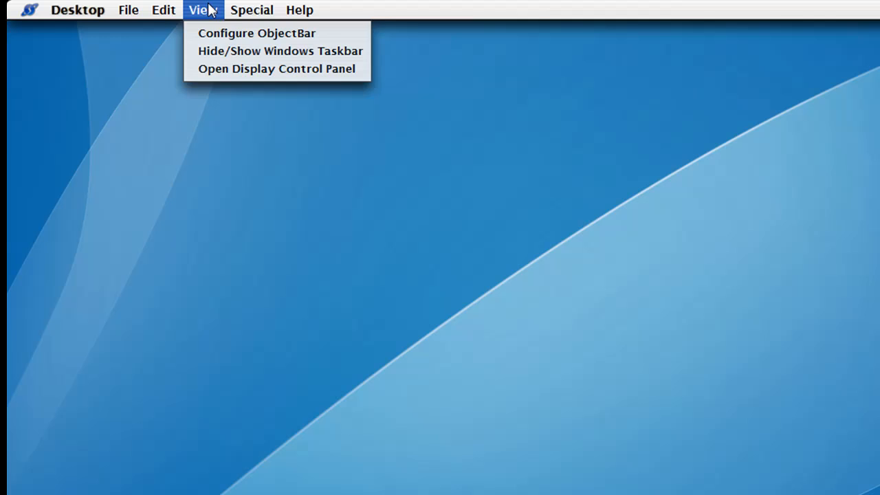
pyautogui.click(299, 9)
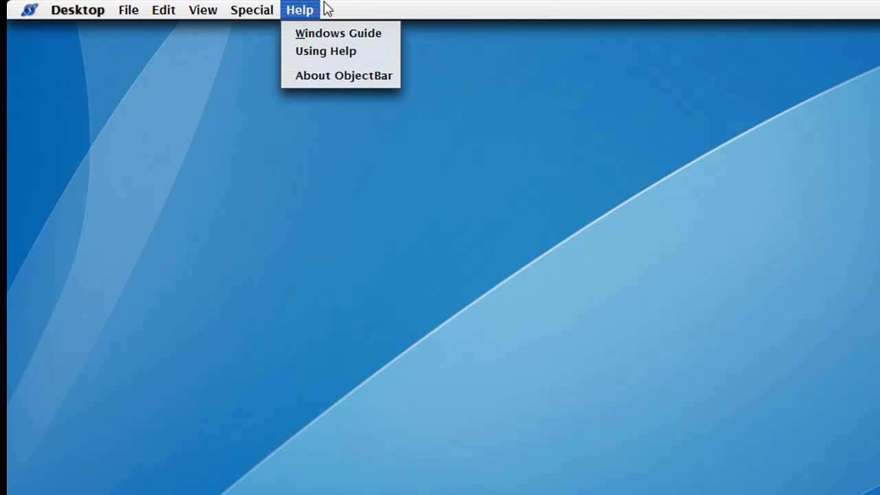
pyautogui.click(423, 200)
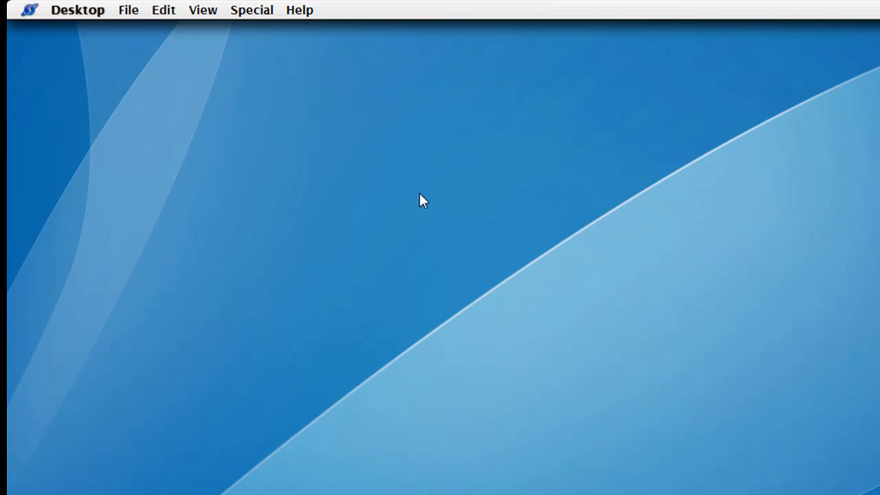
pyautogui.moveTo(419, 273)
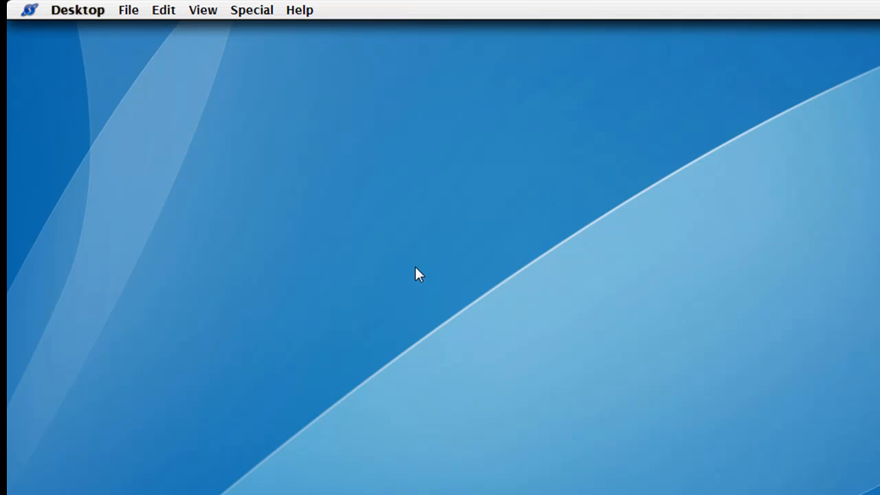
pyautogui.moveTo(270, 91)
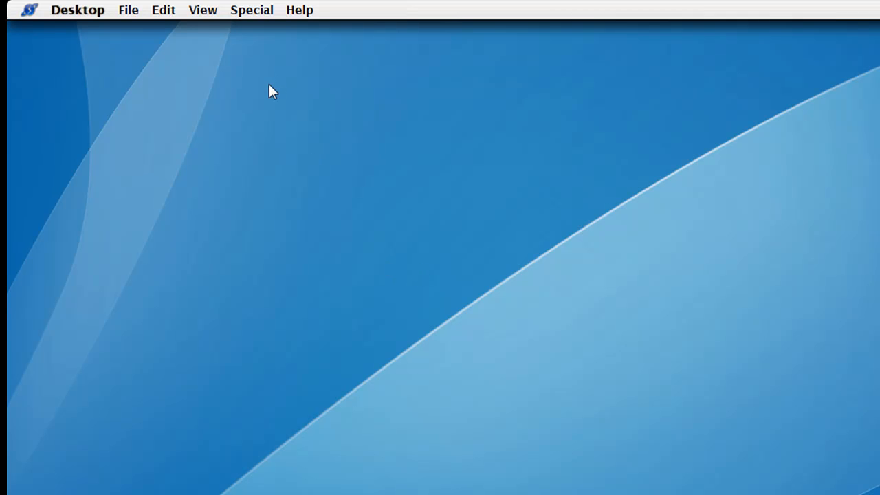
pyautogui.click(29, 10)
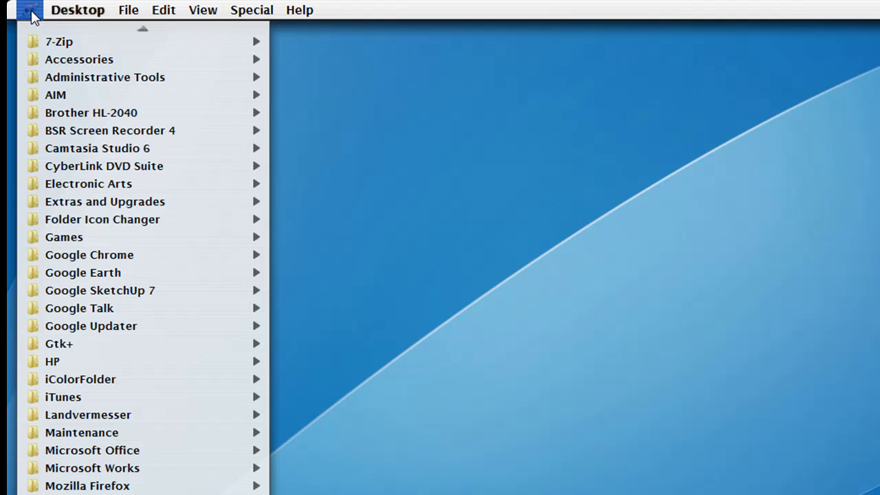
pyautogui.click(252, 9)
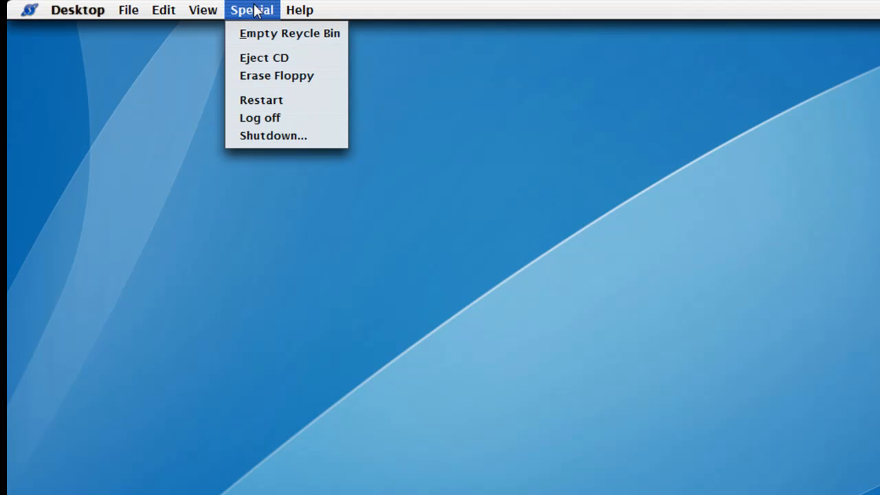
pyautogui.click(213, 138)
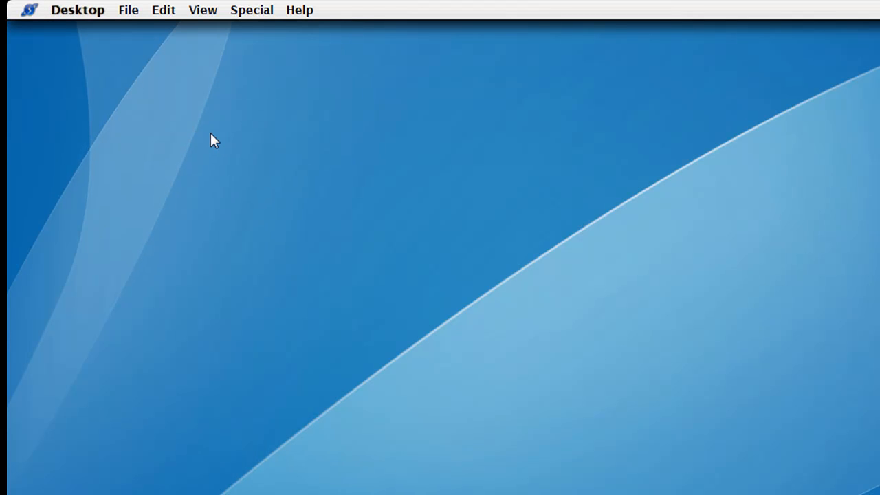
pyautogui.moveTo(470, 352)
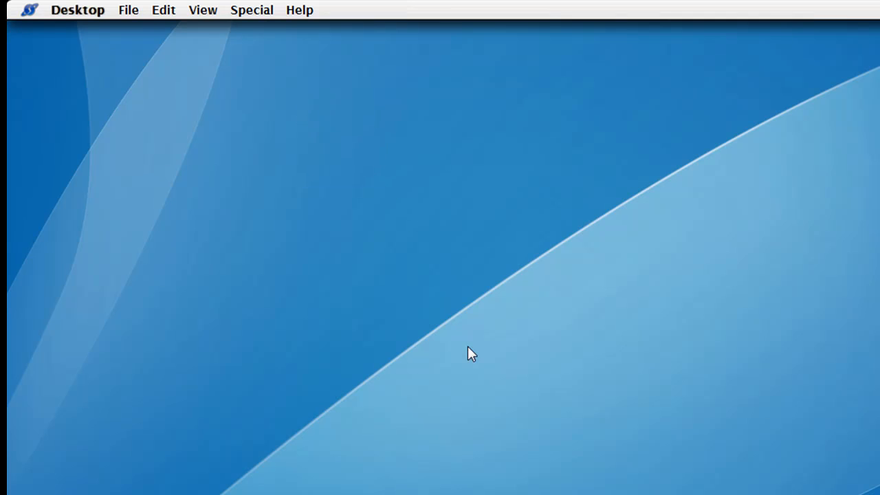
pyautogui.moveTo(502, 385)
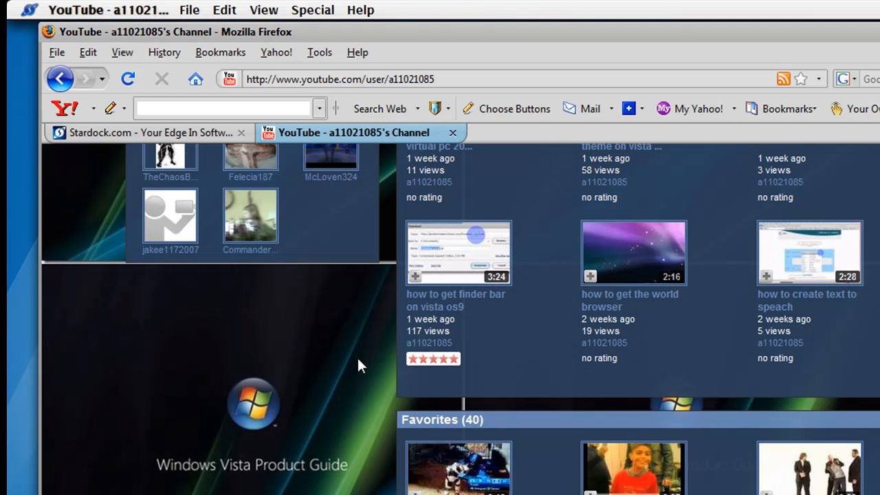
pyautogui.moveTo(196, 161)
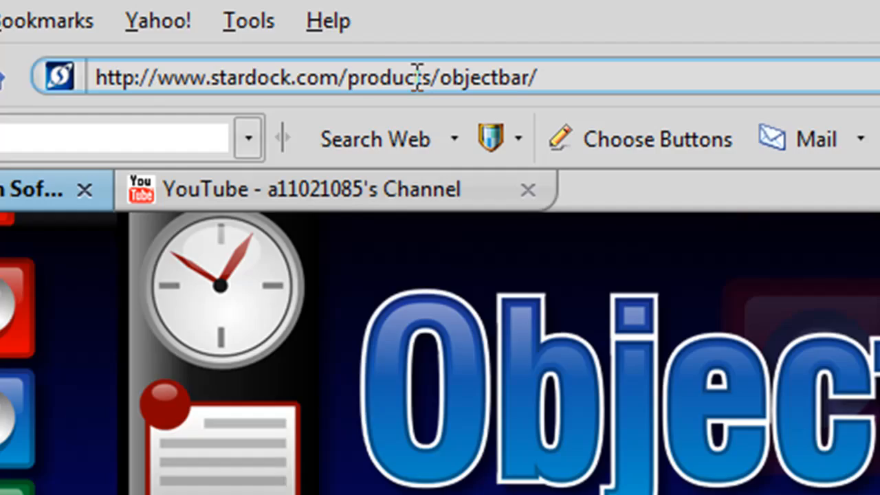
# Scroll the Stardock ObjectBar product page and go to its Download page.
pyautogui.scroll(-3)
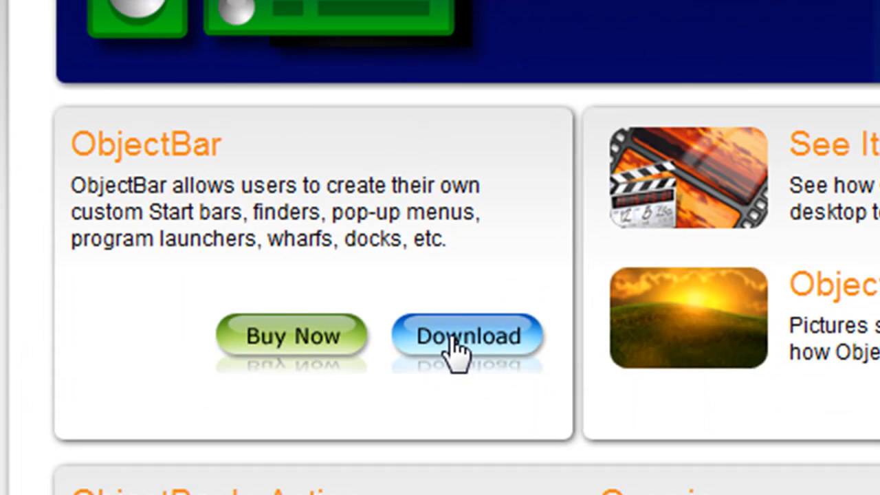
pyautogui.click(468, 337)
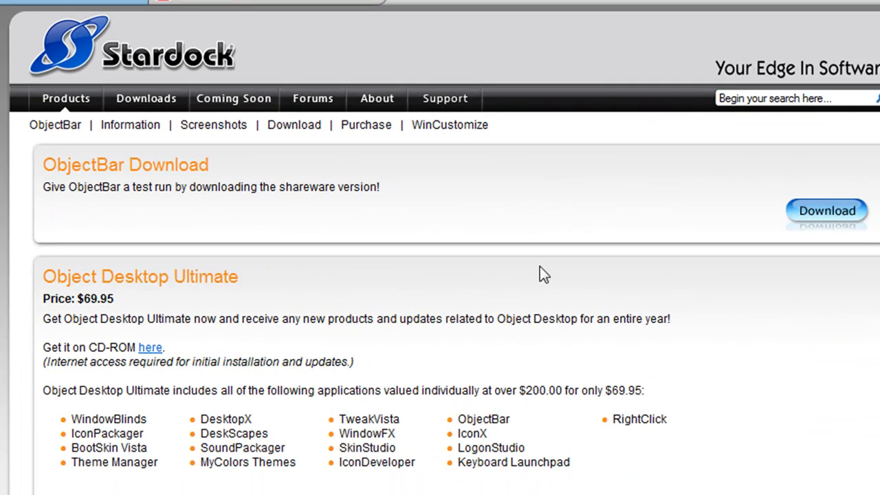
pyautogui.moveTo(239, 222)
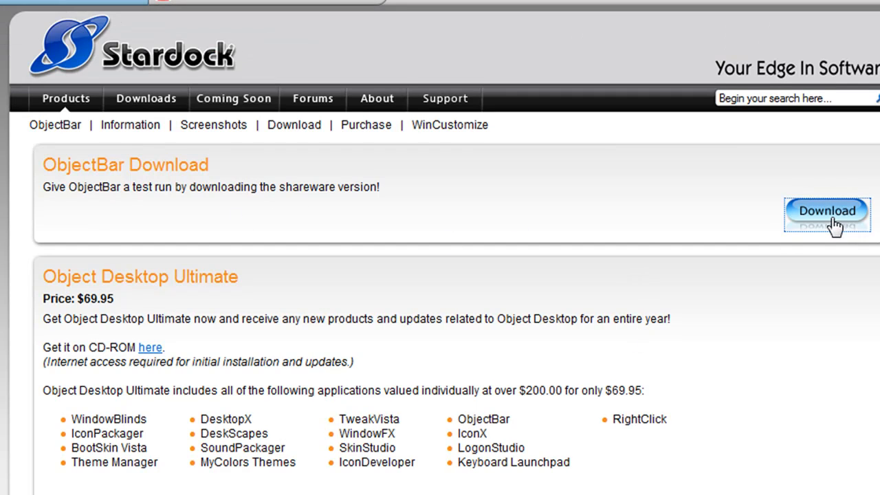
pyautogui.moveTo(823, 228)
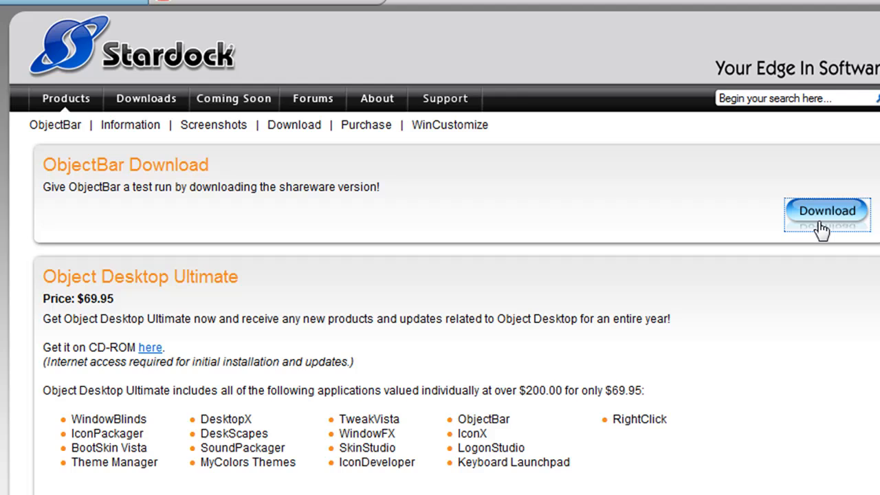
# Start the ObjectBar 2.1 shareware download from CNET Download.com and minimize Firefox.
pyautogui.click(827, 211)
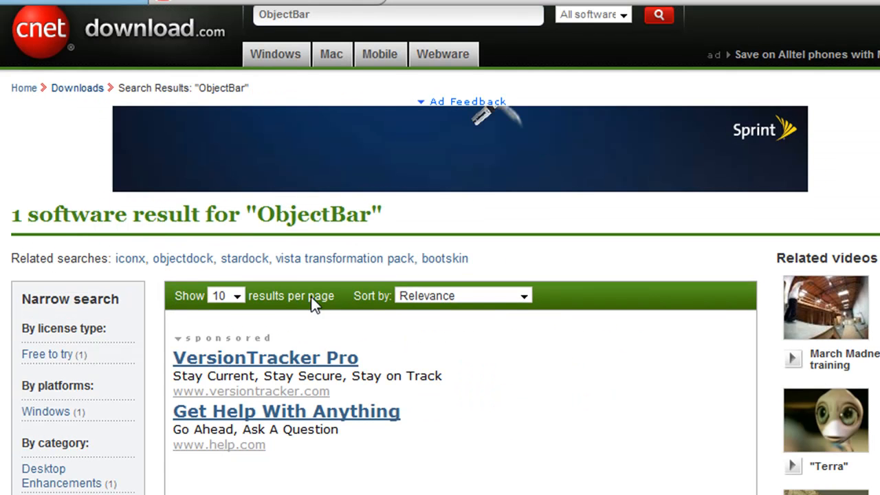
pyautogui.scroll(-3)
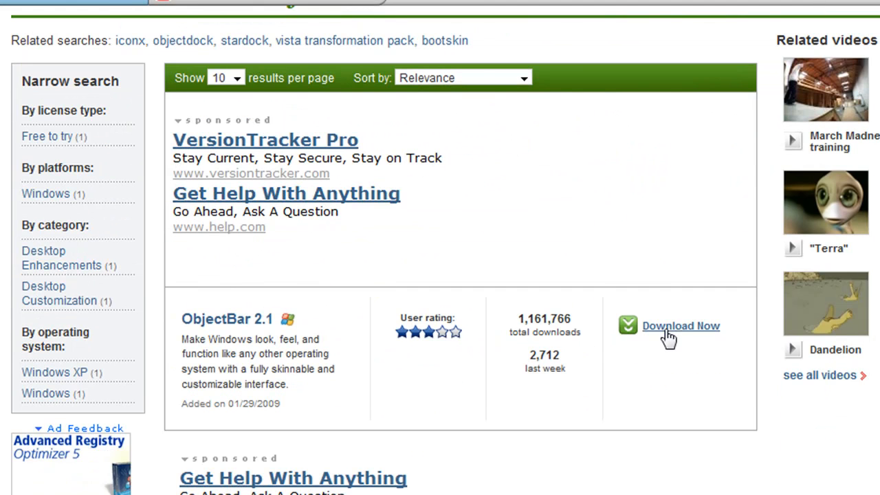
pyautogui.click(681, 326)
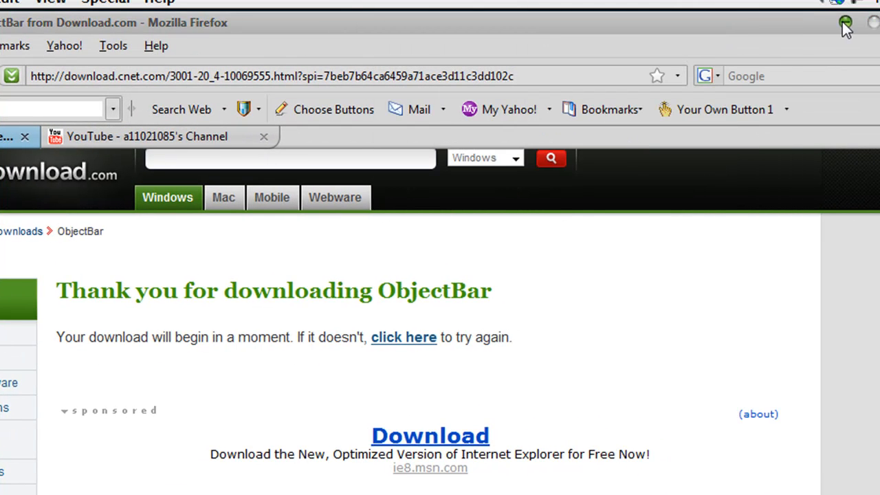
pyautogui.click(846, 23)
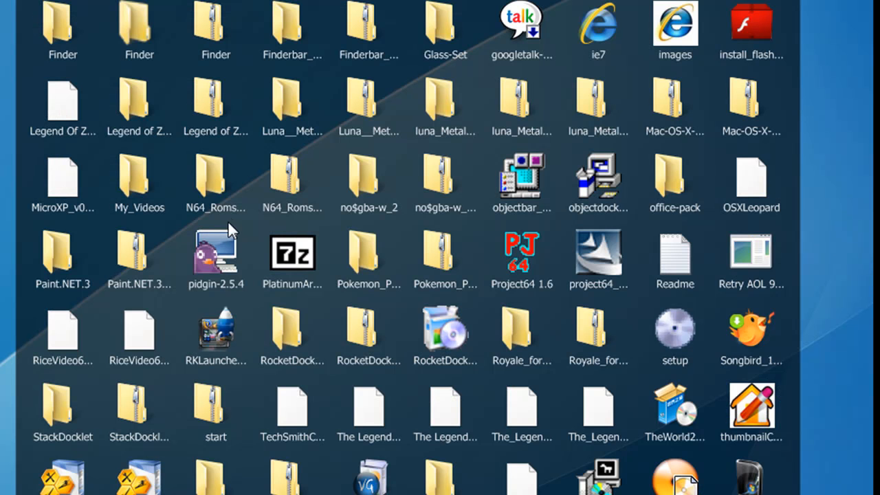
pyautogui.moveTo(519, 183)
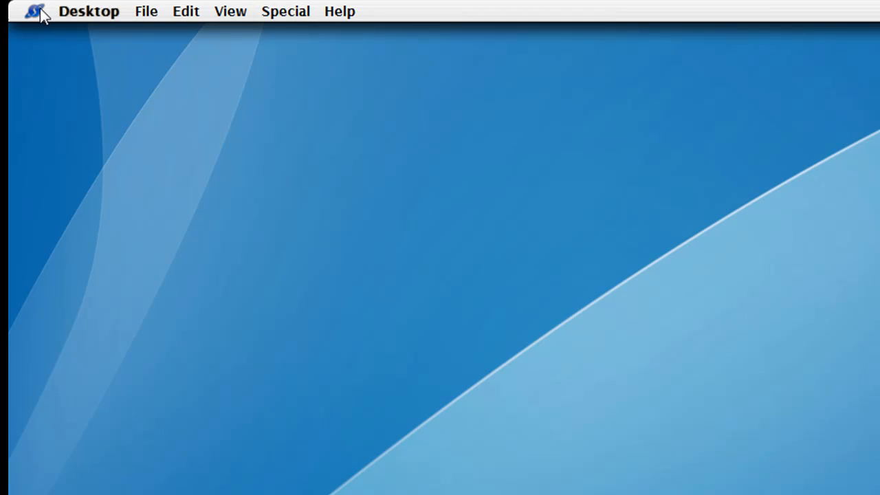
pyautogui.moveTo(481, 199)
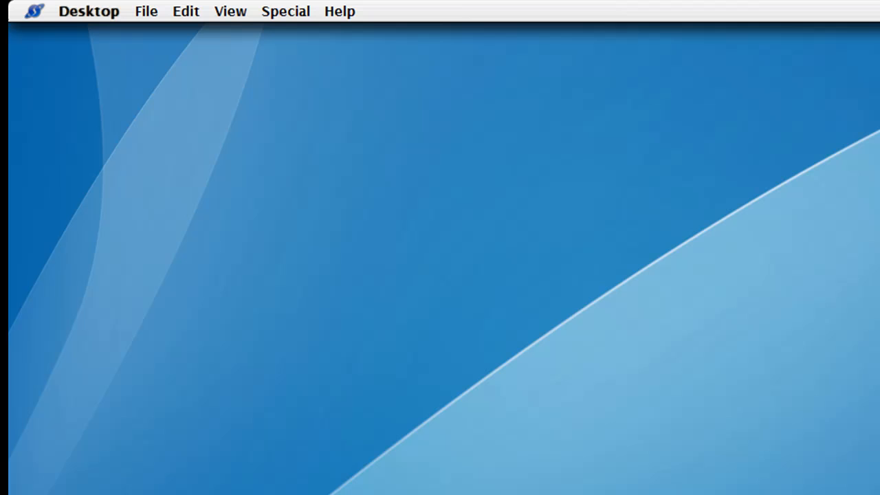
pyautogui.moveTo(824, 347)
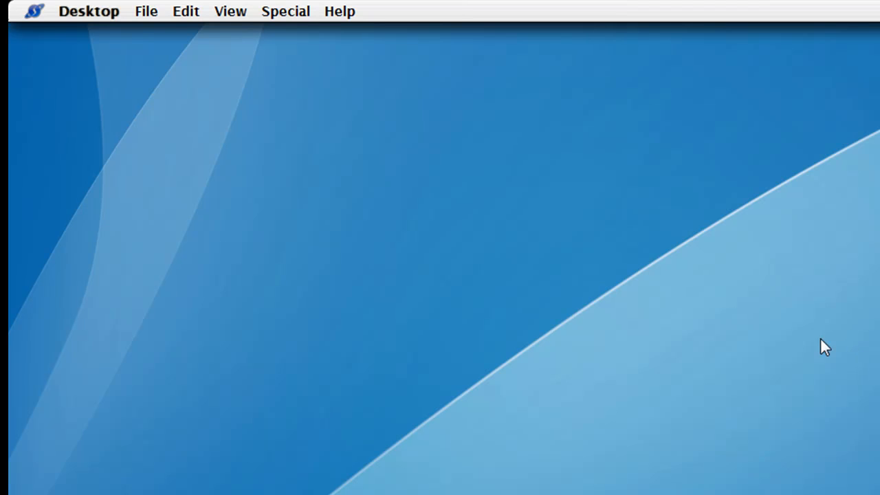
pyautogui.moveTo(241, 315)
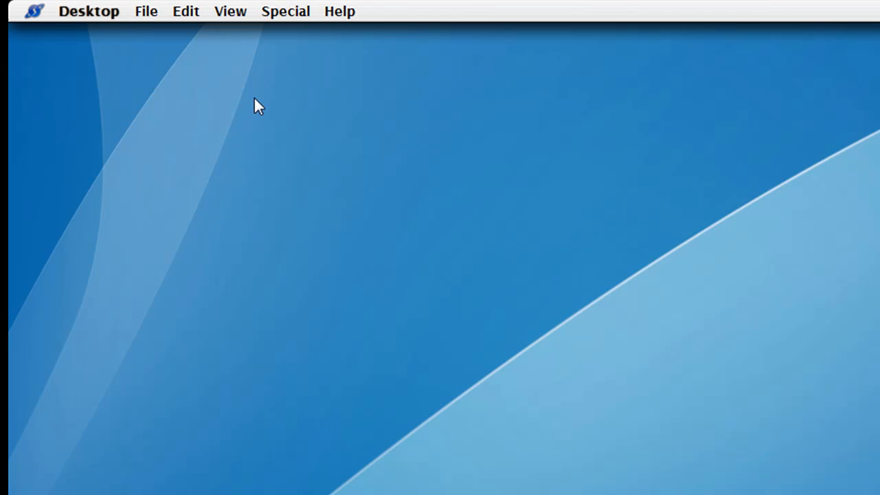
pyautogui.moveTo(280, 253)
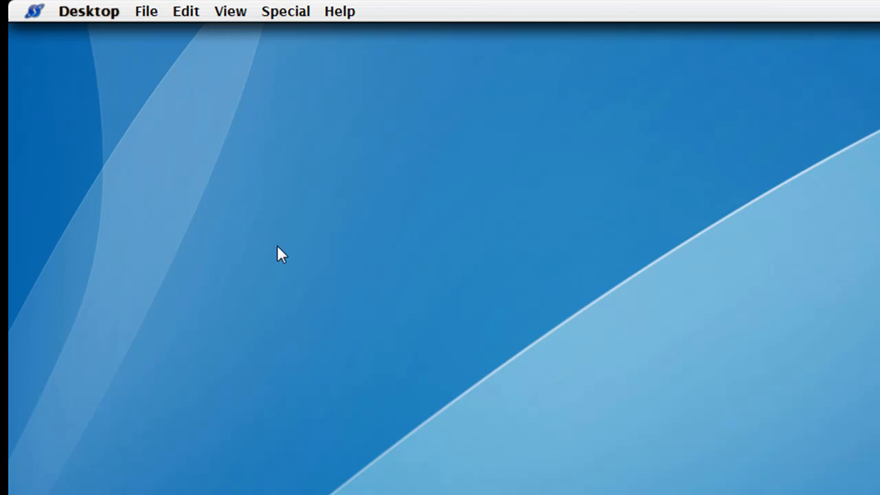
pyautogui.moveTo(364, 436)
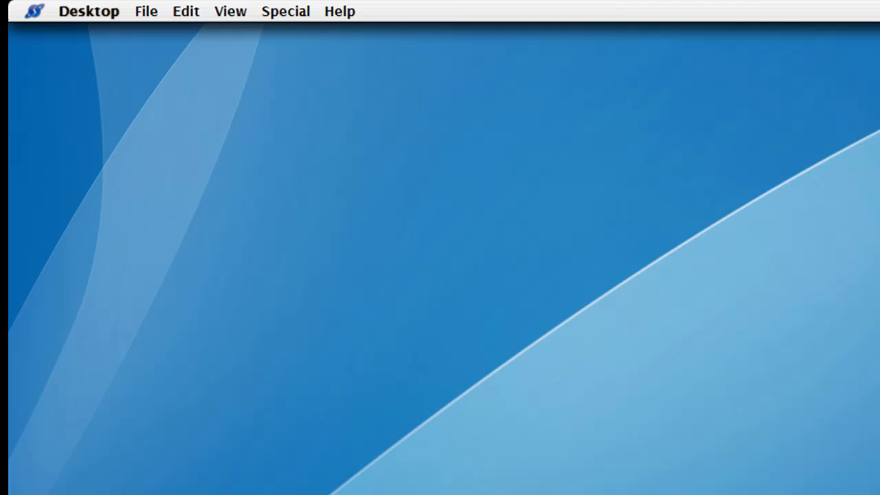
pyautogui.moveTo(34, 13)
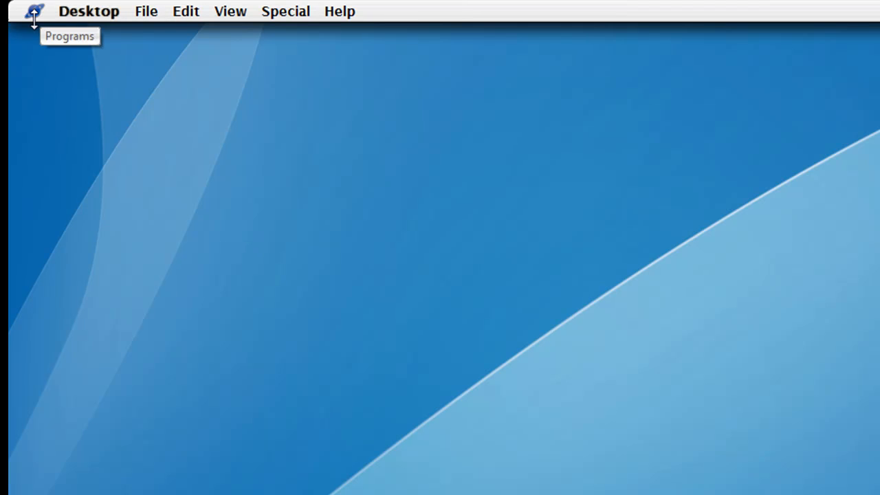